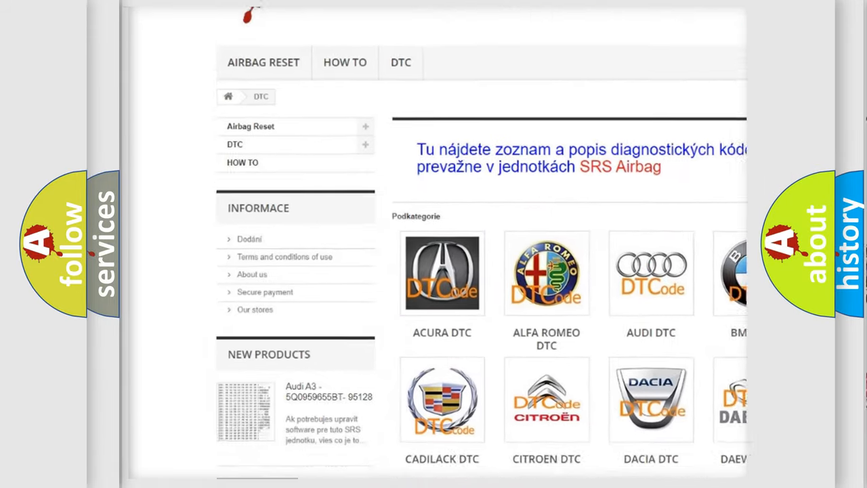
scroll(down, 3)
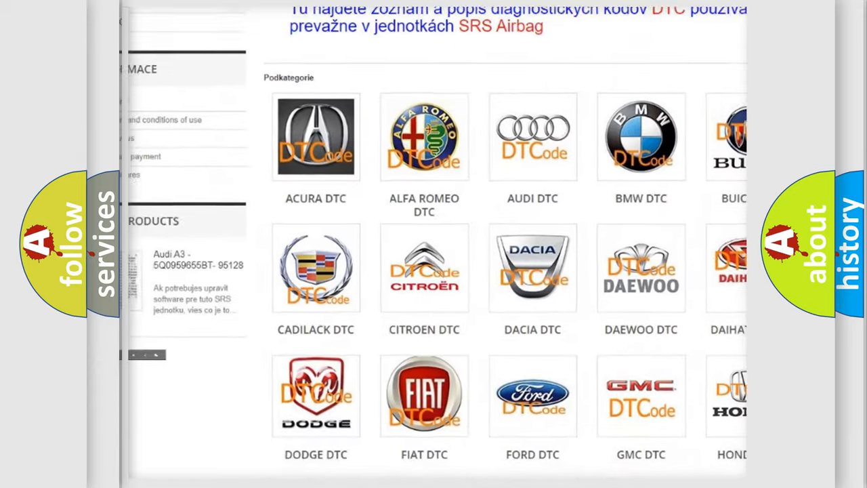
scroll(up, 3)
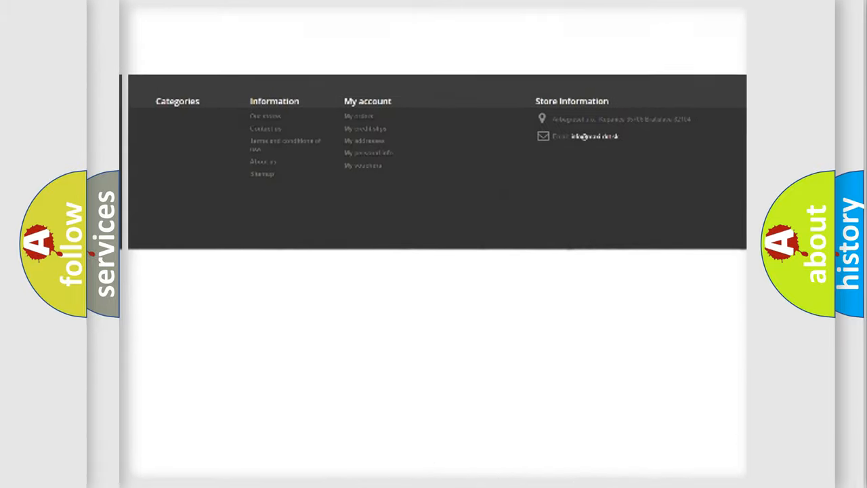
scroll(up, 3)
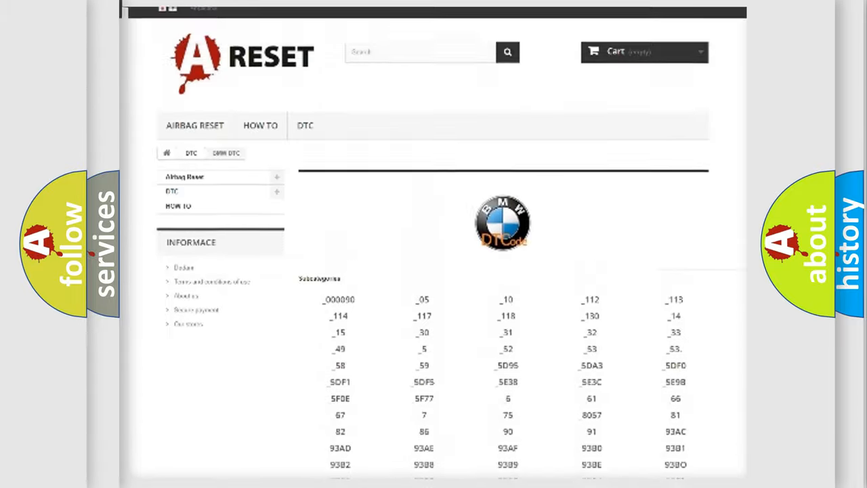